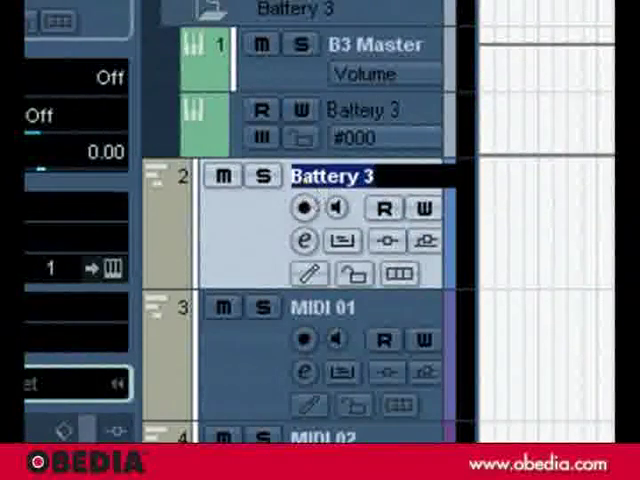
- Rename the three drum MIDI tracks to Kick, Hat and Snare
{"action": "double_click", "coordinate": [340, 176]}
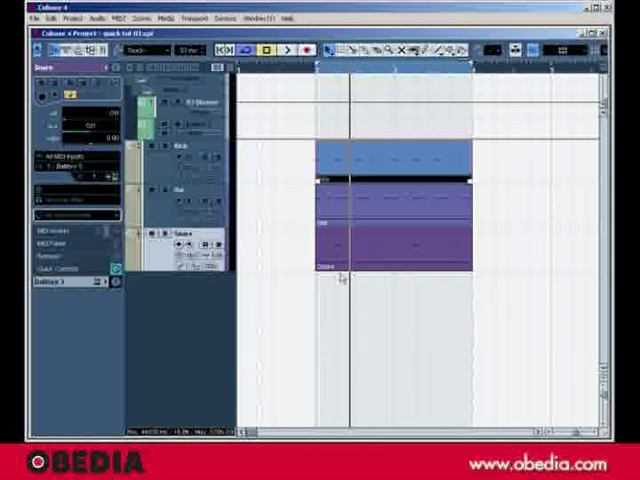
{"action": "mouse_move", "coordinate": [368, 344]}
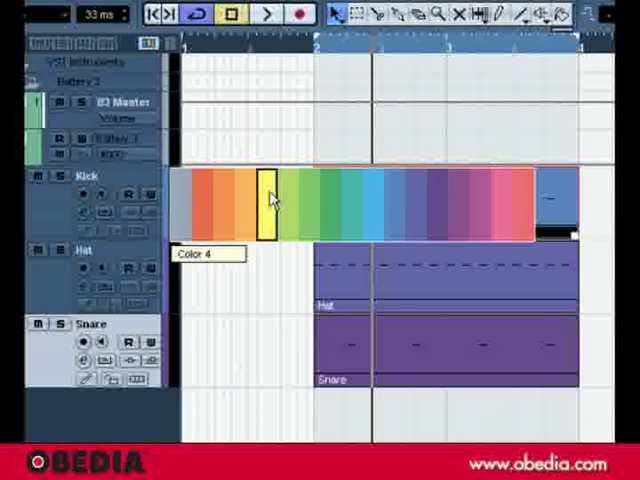
- Recolor the Kick track's part yellow from the toolbar Color swatches
{"action": "left_click", "coordinate": [268, 196]}
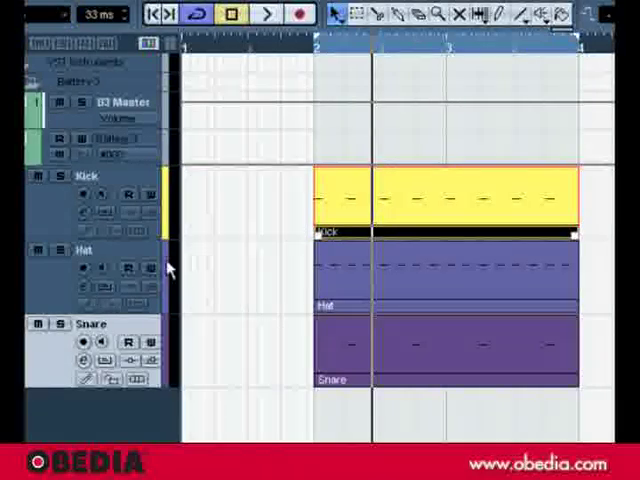